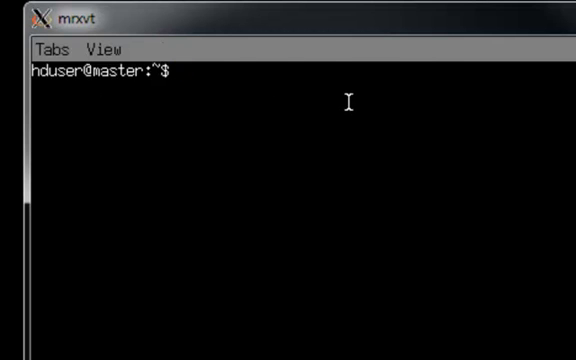
List Java processes on master with jps, then ssh into 192.168.1.168.
text(jps)
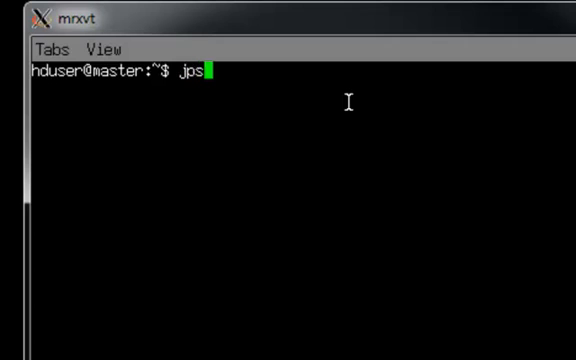
key(Return)
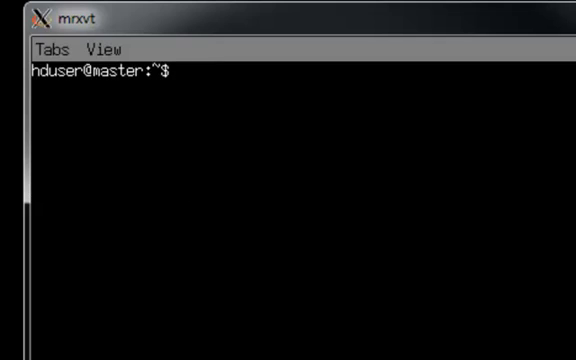
text(ssh)
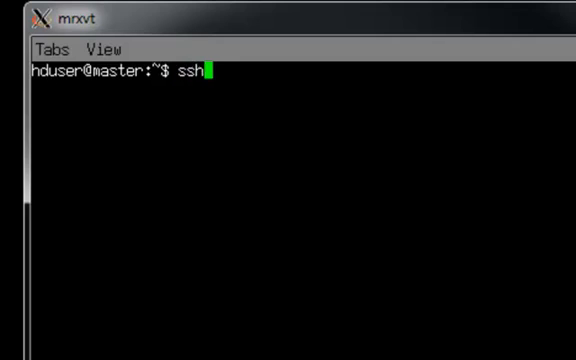
text(192.168)
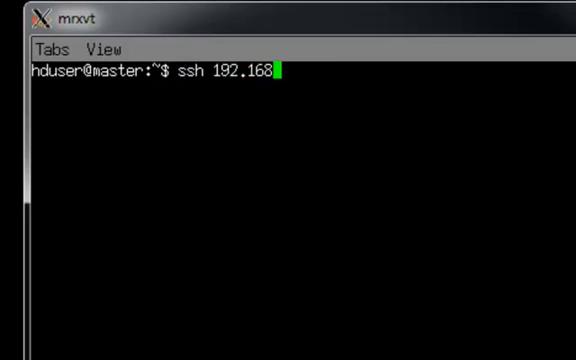
text(.1.168)
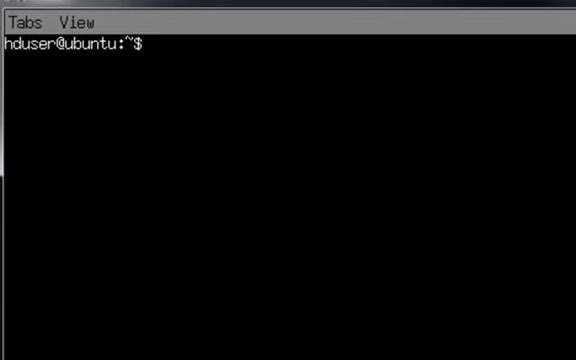
Edit /etc/network/interfaces so eth0 is static with address 192.168.1.168.
text(sudo)
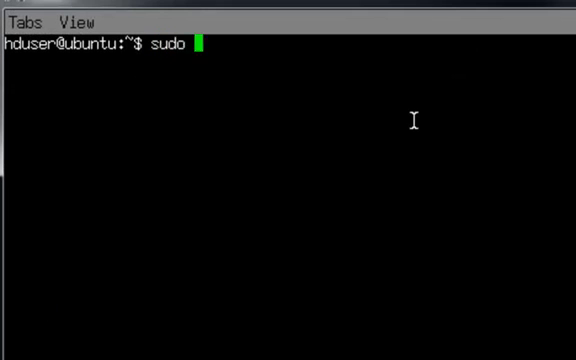
text(vi)
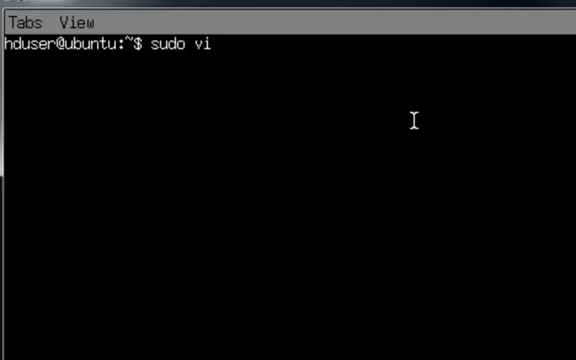
text(/etc/ne)
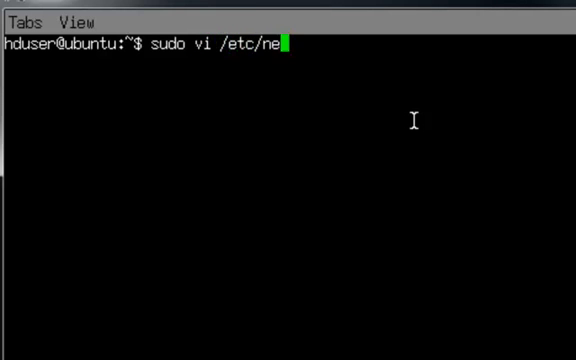
text(twork/interfaces)
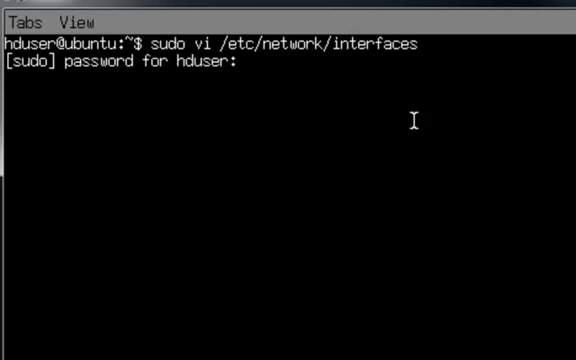
key(Return)
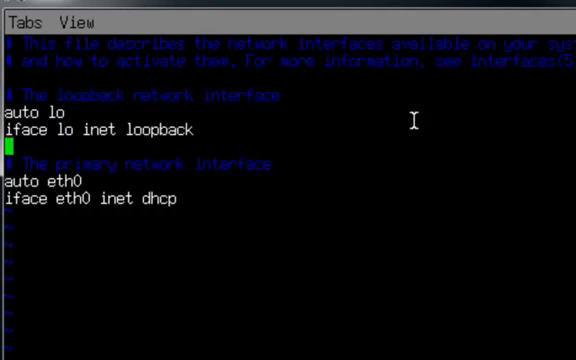
key(Down)
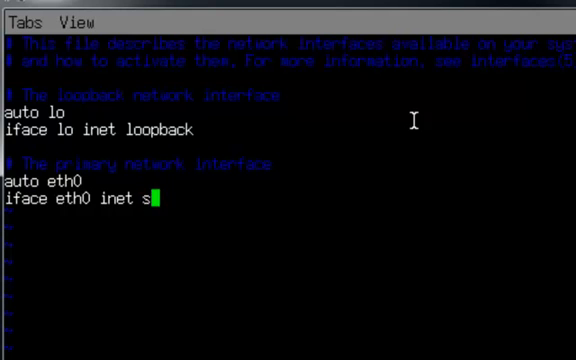
text(tatic)
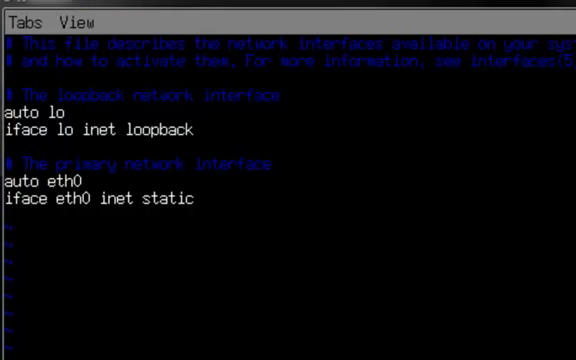
text(address 192.168.1.168)
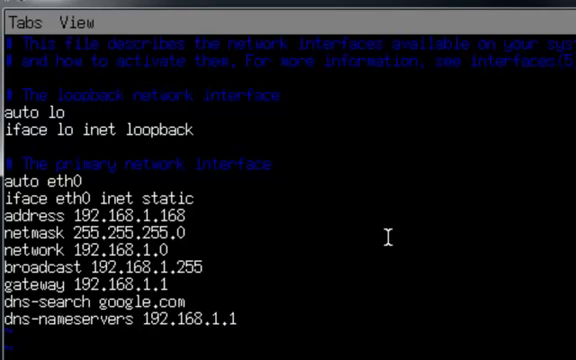
mouse_move(155, 235)
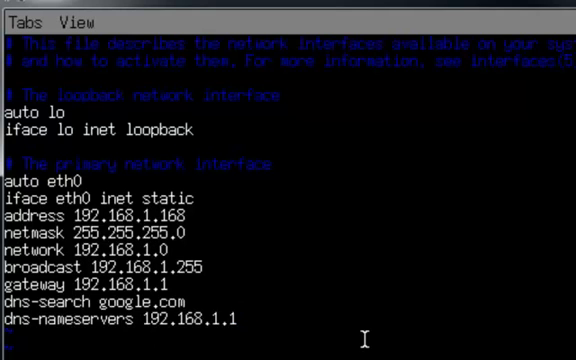
mouse_move(550, 185)
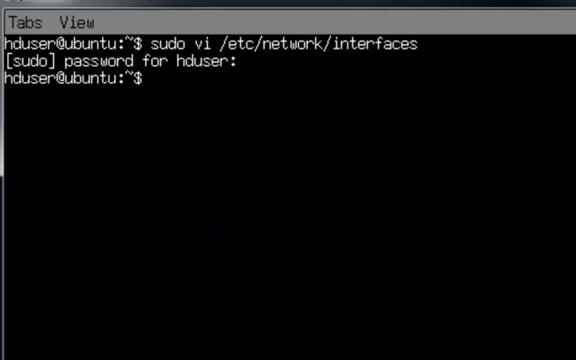
Change /etc/hostname on the new node to slave03.
text(sudo vi)
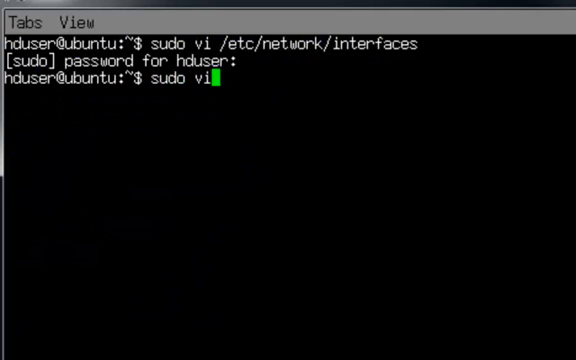
text(/etc/hos)
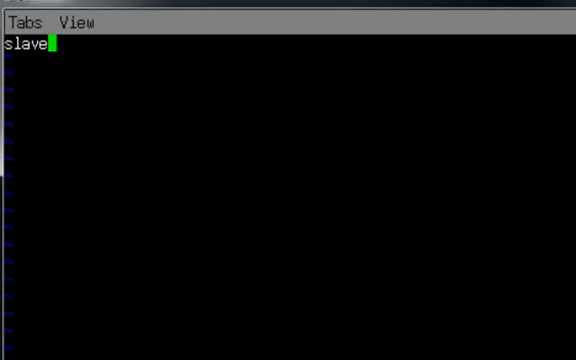
text(03)
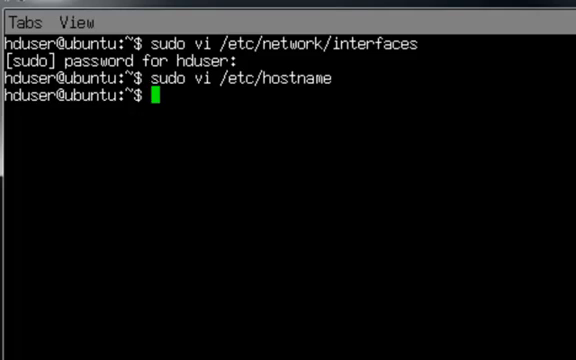
Reboot the node with sudo shutdown -r now.
text(sudo)
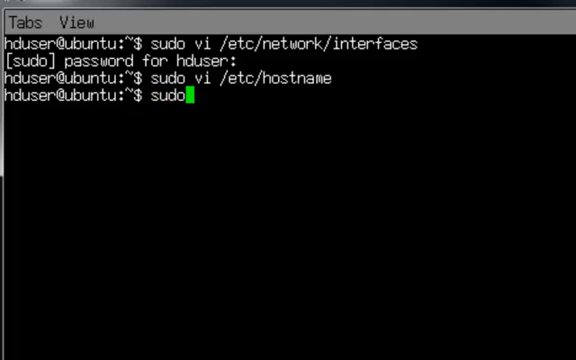
text(shuit)
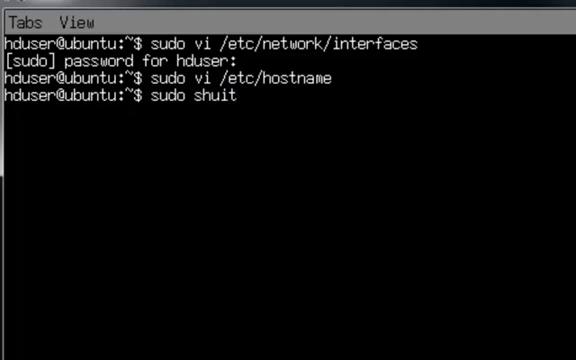
text(shutdown -r n)
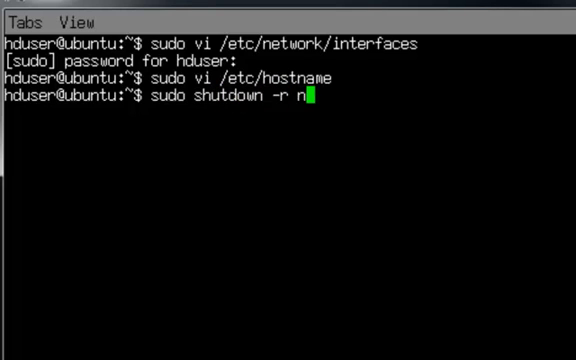
text(ow)
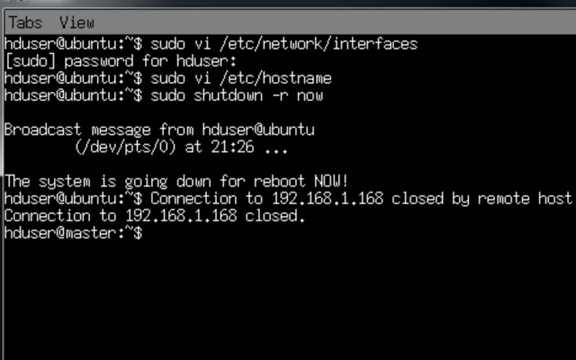
Back on master, add a 192.168.1.168 slave entry to /etc/hosts.
text(exit)
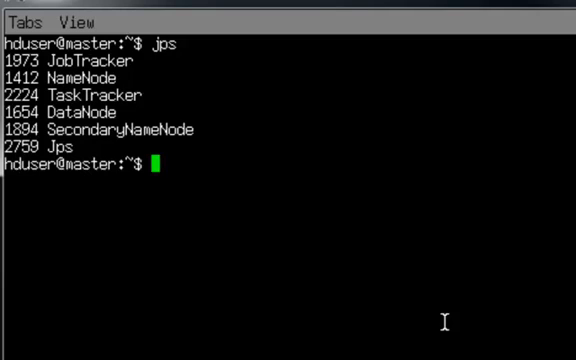
text(sudo)
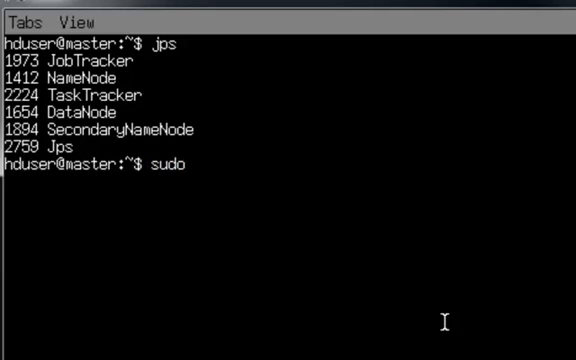
text(vi)
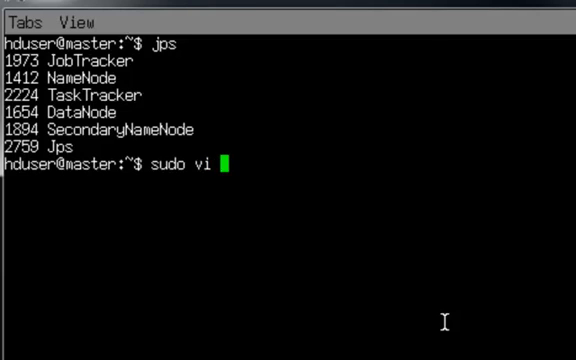
text(/etc/hos)
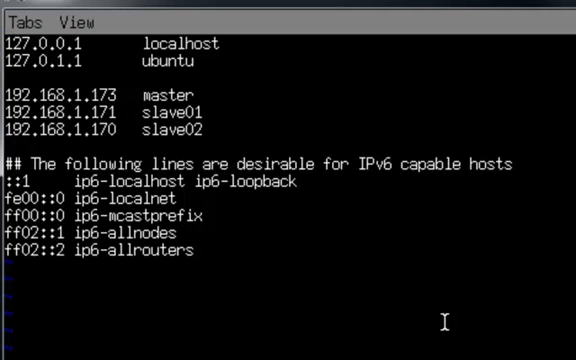
text(192.168.1.)
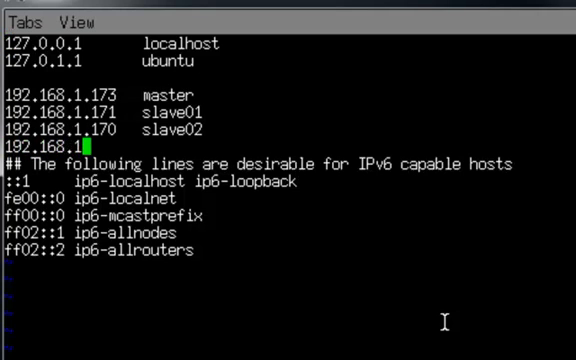
text(68)
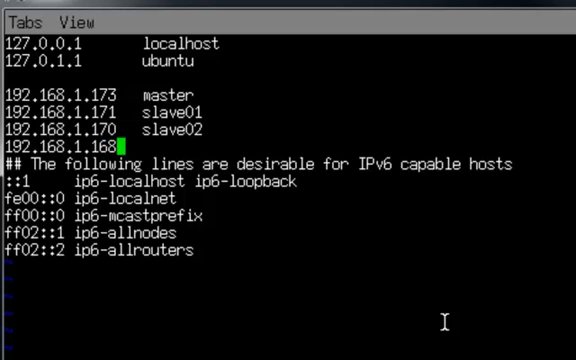
text(slav)
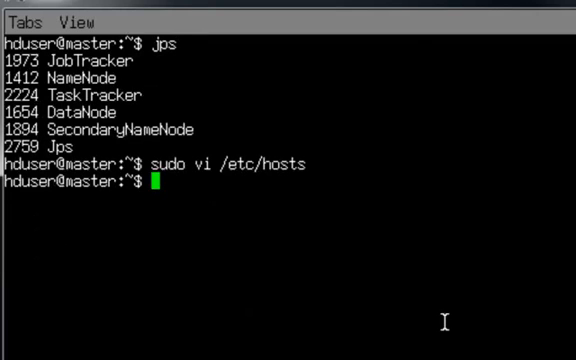
Append slave03 to ~/hadoop/conf/slaves below master, slave01 and slave02.
text(vi)
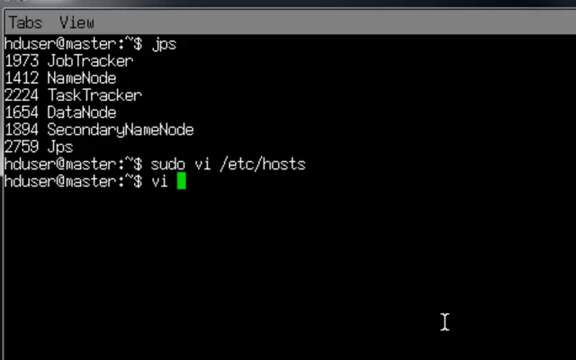
text(~/hadoop)
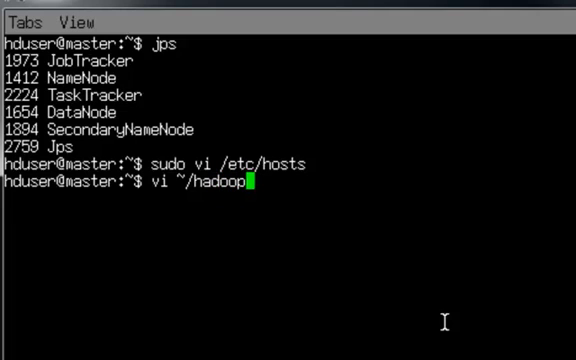
text(/conf/)
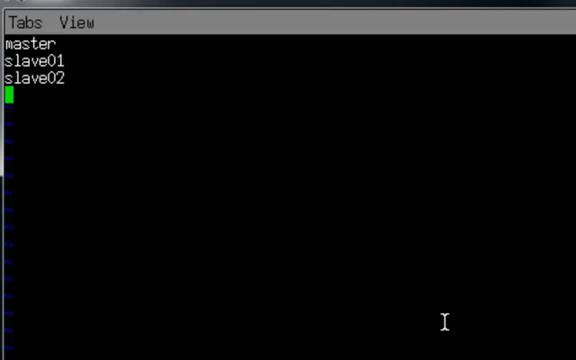
text(slave03)
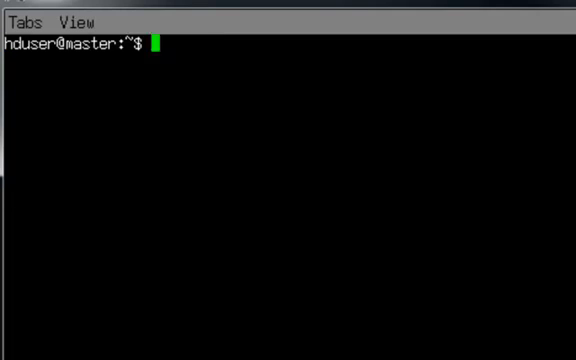
SSH from master into slave03.
text(ssh)
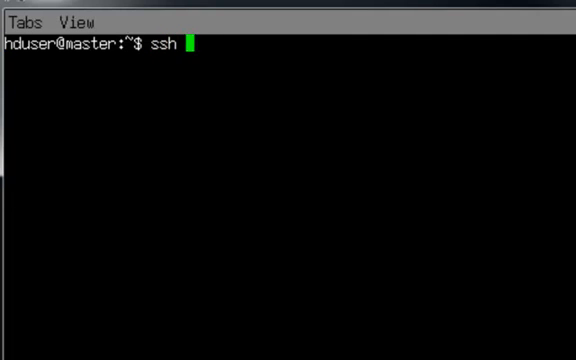
text(slave)
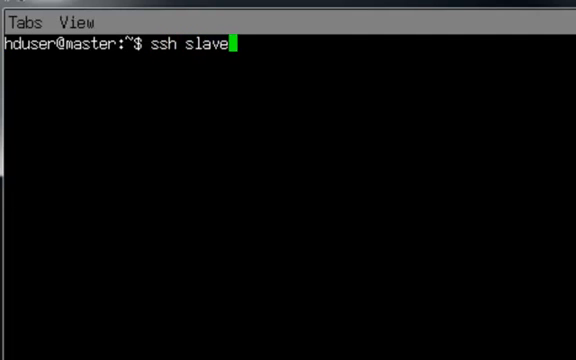
text(03)
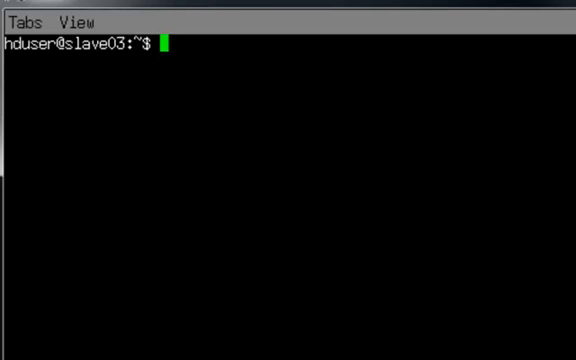
text(su)
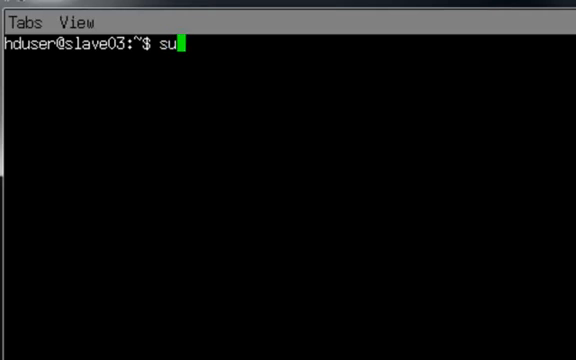
Chown slave03's /etc/hosts to hduser:hadoop and check it with ls -lrt /etc/.
text(do)
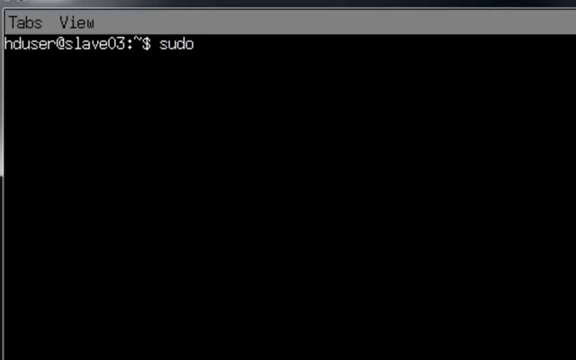
text(ch)
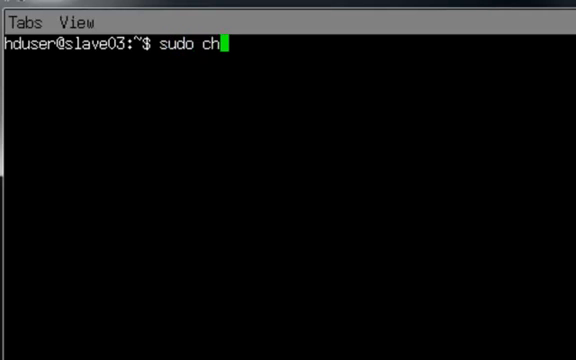
text(own)
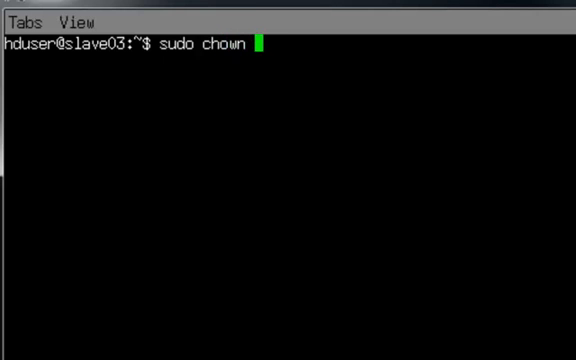
text(hduser:)
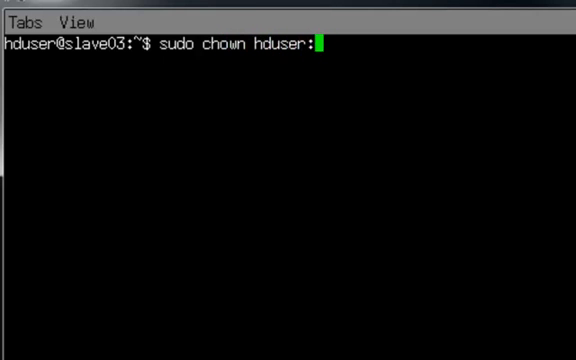
text(hadoop)
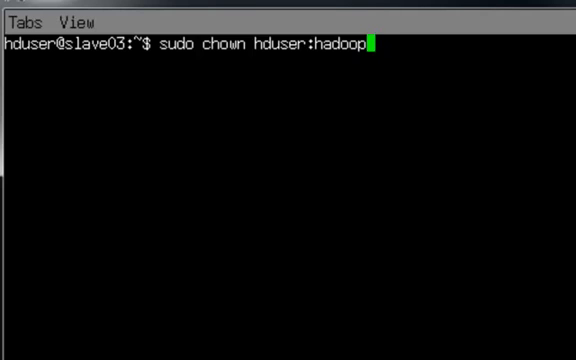
text(" ")
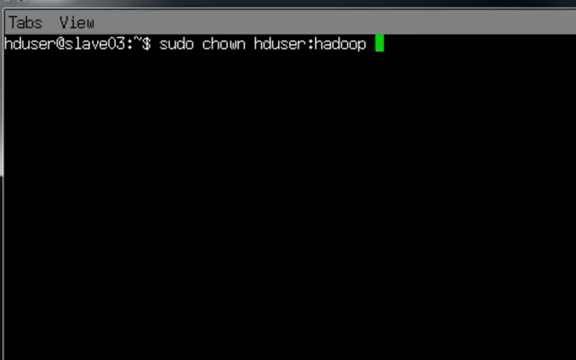
text(/etc/)
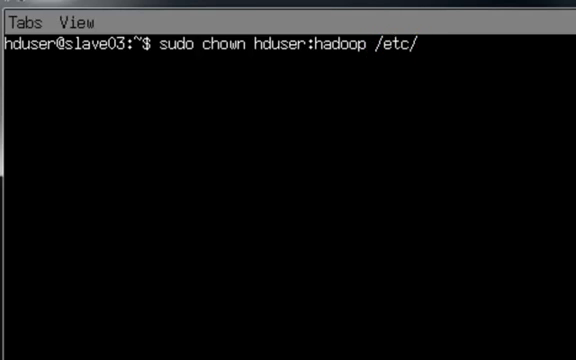
text(hosts)
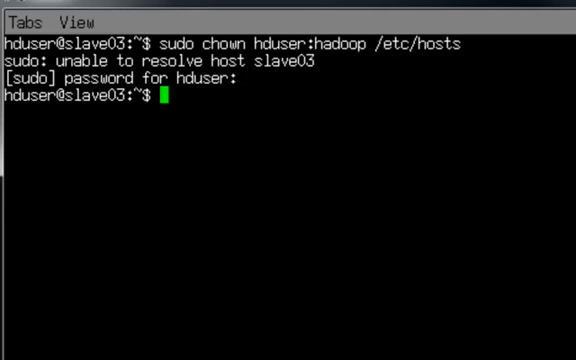
text(ls -lrt)
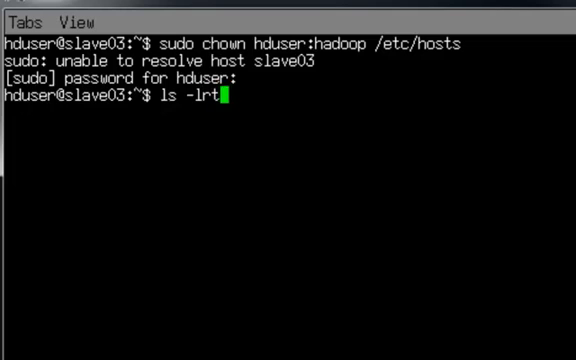
text(/etc/)
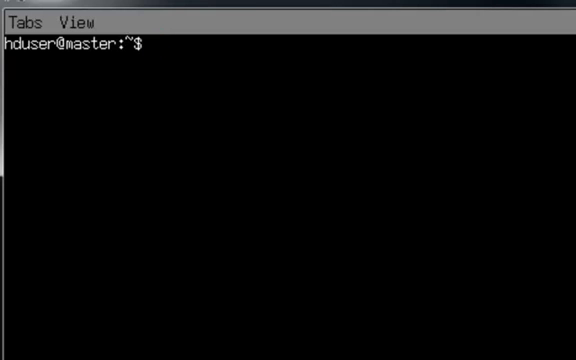
SSH into slave01 and slave02 and chown /etc/hosts to hduser:hadoop.
text(ssh slave)
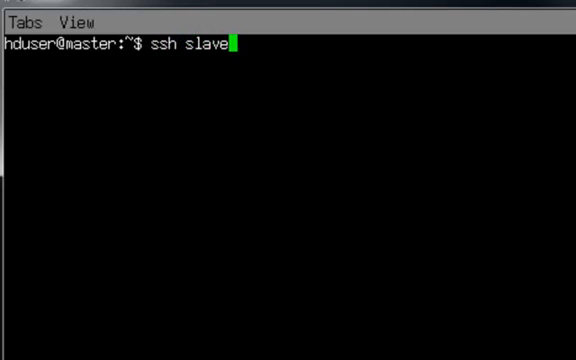
text(02)
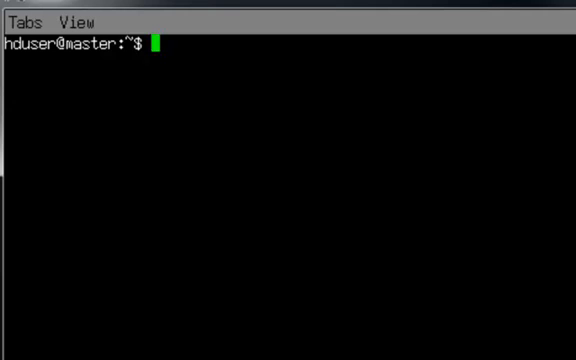
text(ssh slave 01)
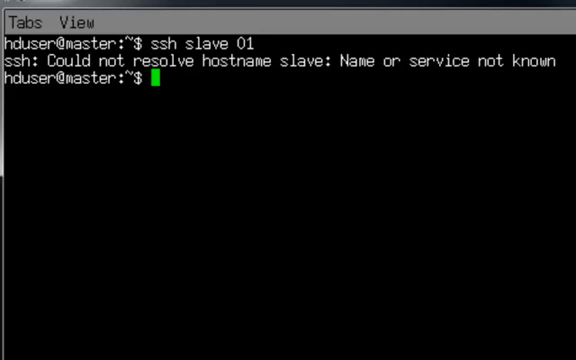
text(ssh slave01)
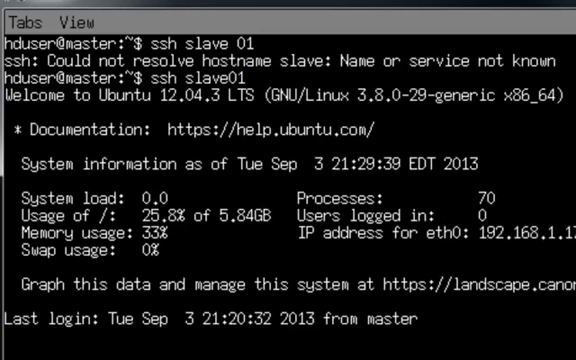
text(ssh slave02)
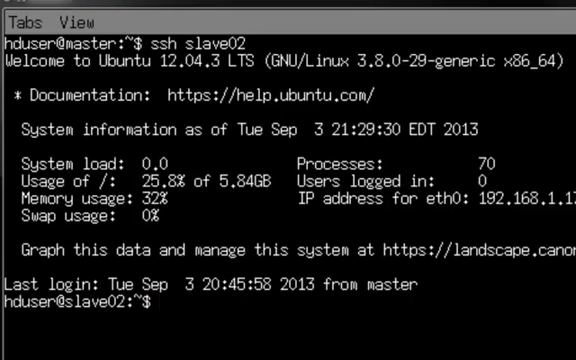
text(sudo chown hduser:hadoop /etc/hosts)
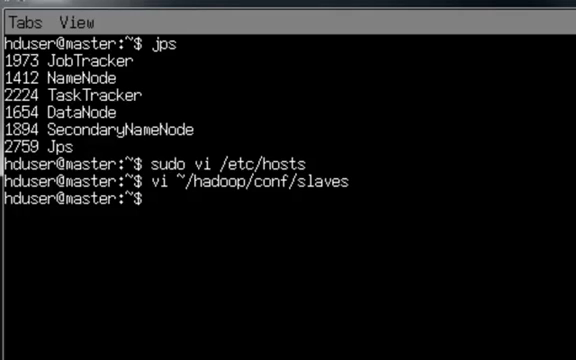
Copy ~/.ssh/id_rsa.pub to hduser@slave03 with ssh-copy-id.
text(ssh)
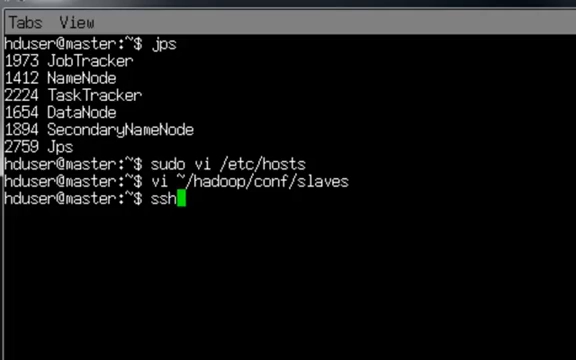
text(-)
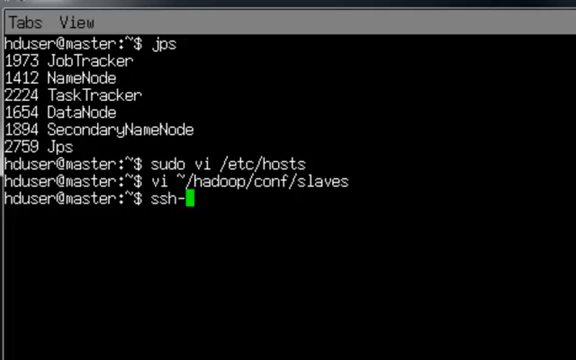
text(copy)
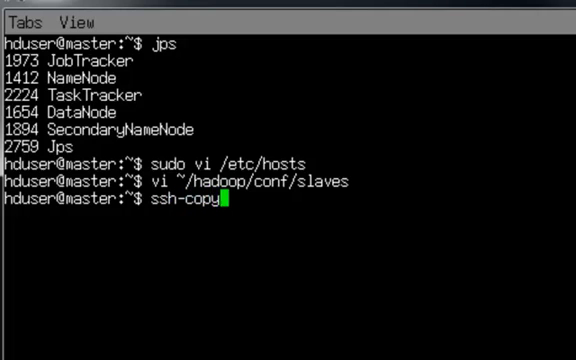
text(-)
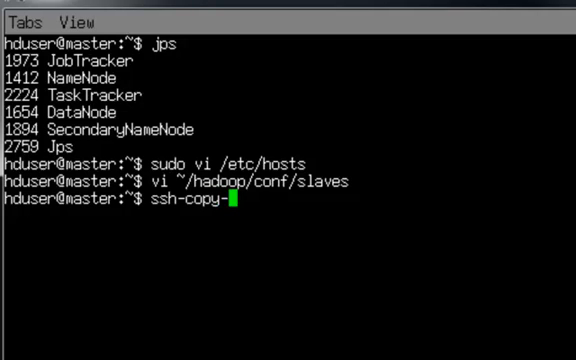
text(id)
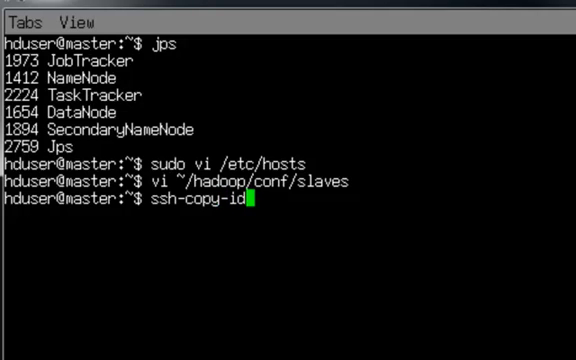
text(-i ~)
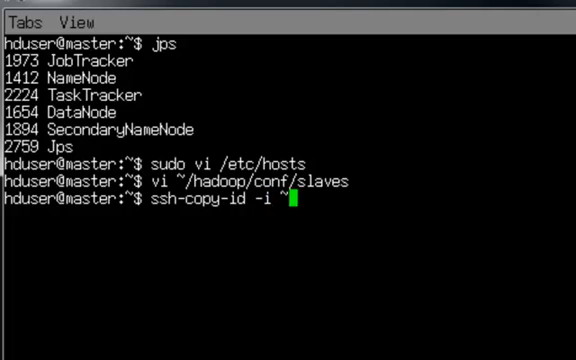
text(/.ss)
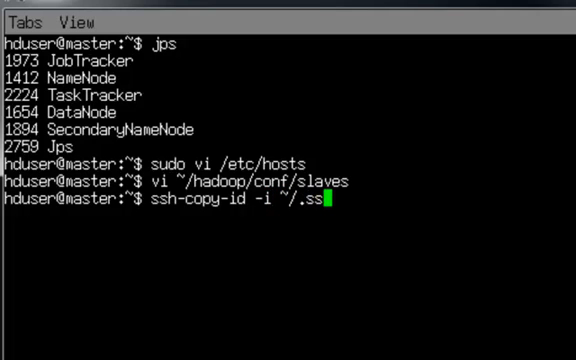
text(h/id)
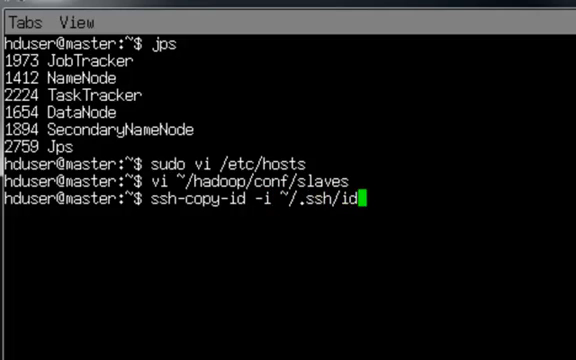
text(_rsa)
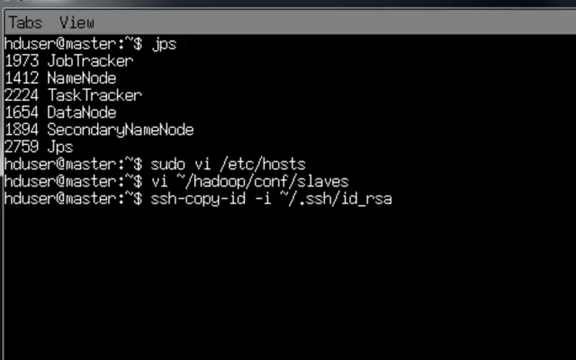
text(.pub)
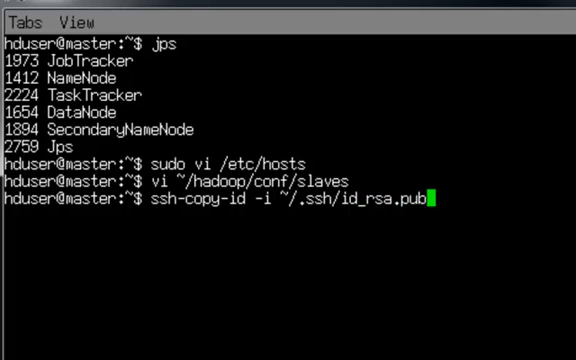
text(hduser)
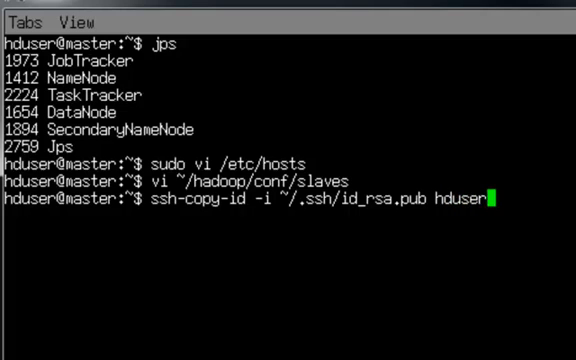
text(@slav)
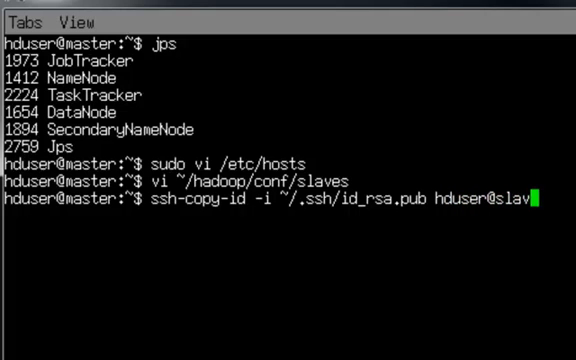
text(e03)
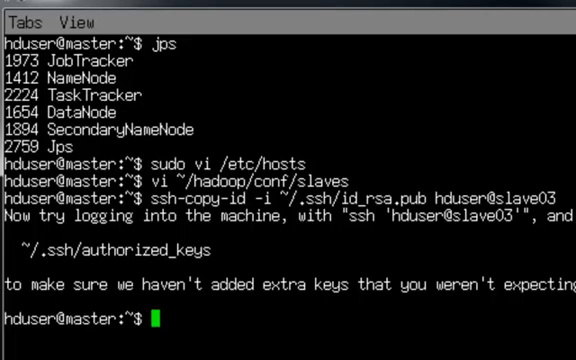
text(s)
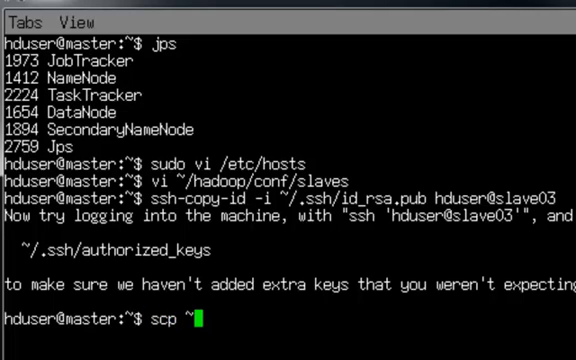
Scp master's /etc/hosts to hduser on slave03, slave02 and slave01.
text(/)
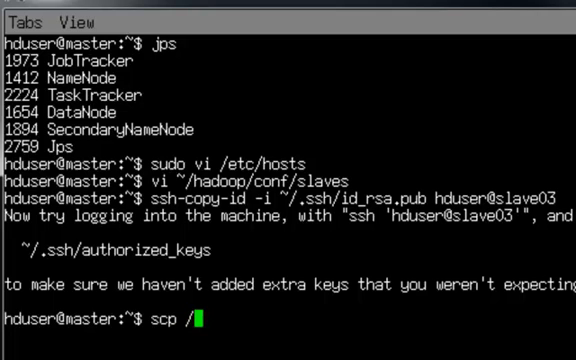
text(etc/hos)
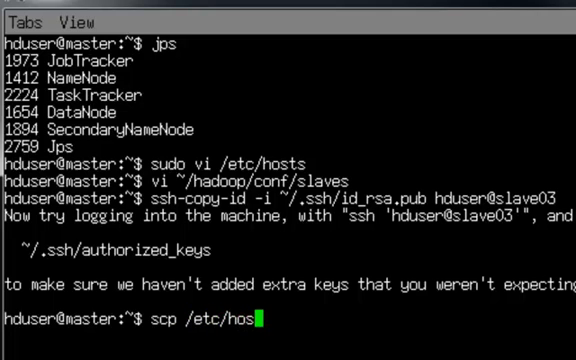
text(ts hd)
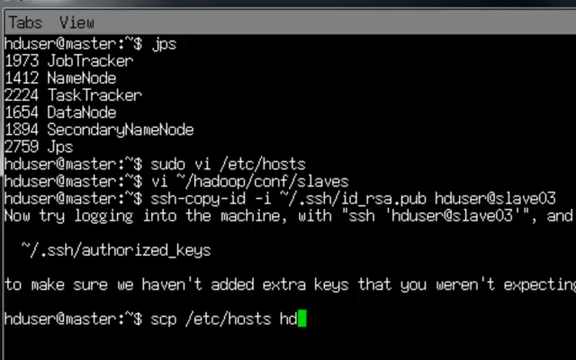
text(user@)
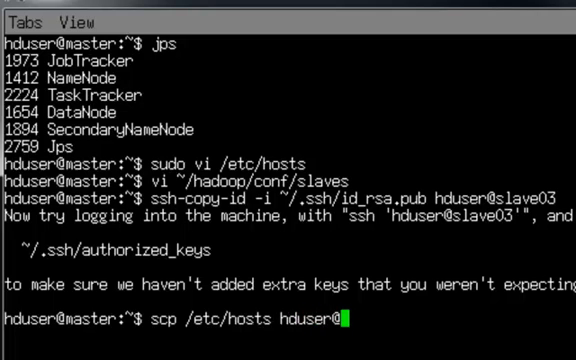
text(slav)
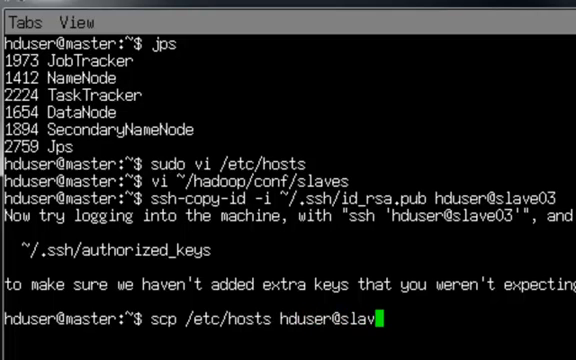
text(e03)
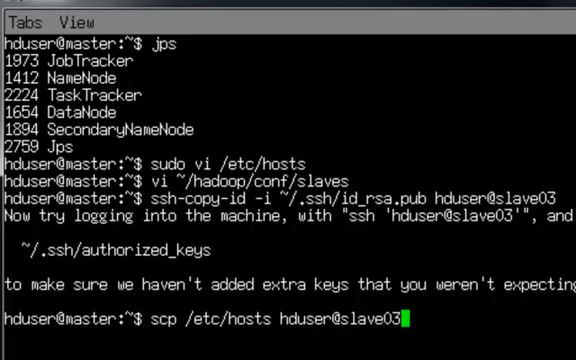
text(:/etc/hosts)
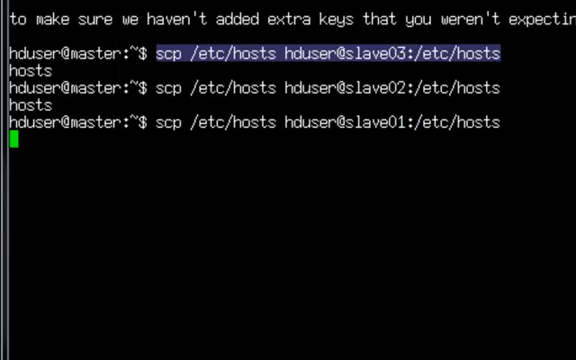
key(Return)
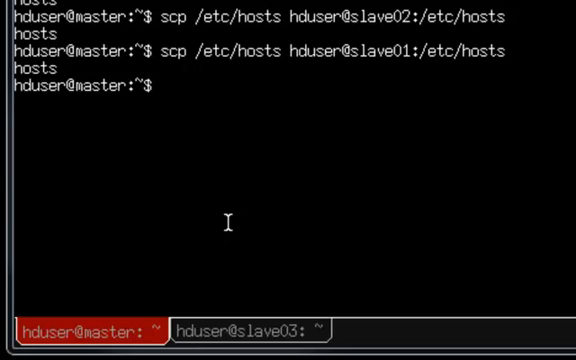
Rsync /home/hduser/hadoop/conf from master to hduser@slave03:/home/hduser/hadoop.
text(rs)
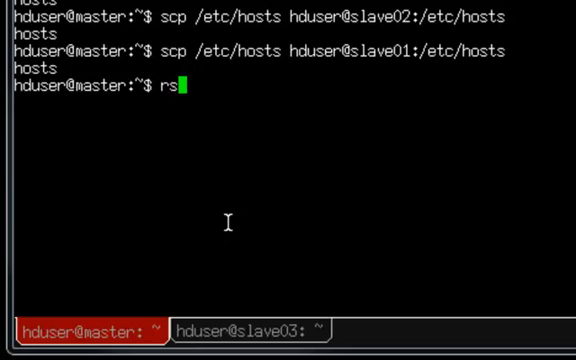
text(ync -a)
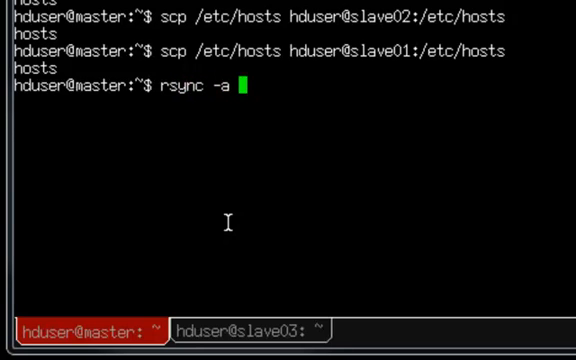
text(/home/hd)
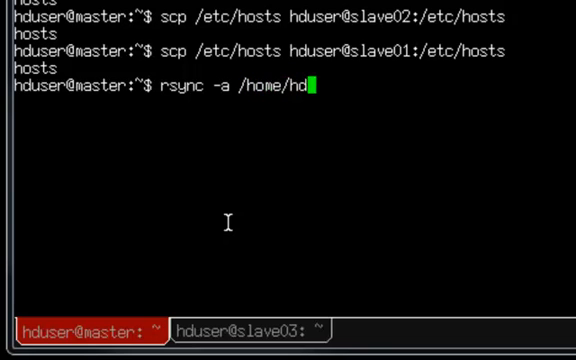
text(user/hadoop/)
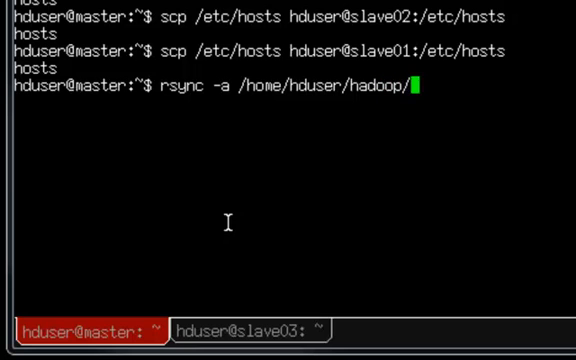
text(conf)
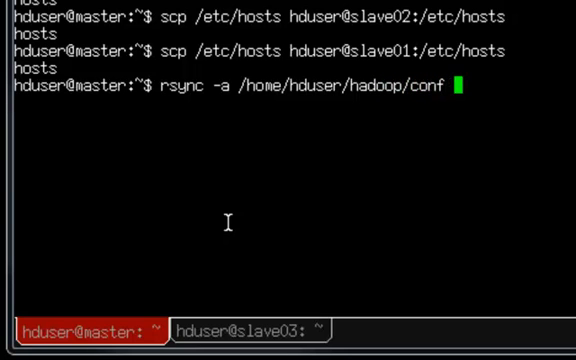
text(hduser@slave03)
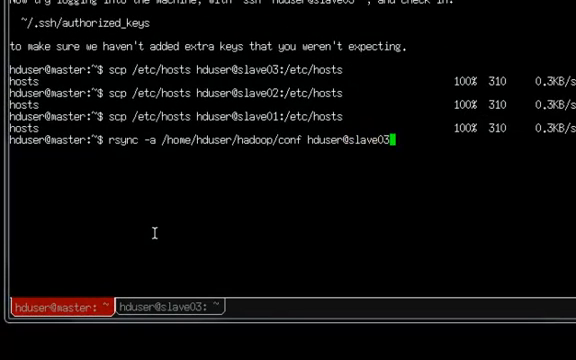
text(:/home/hduser)
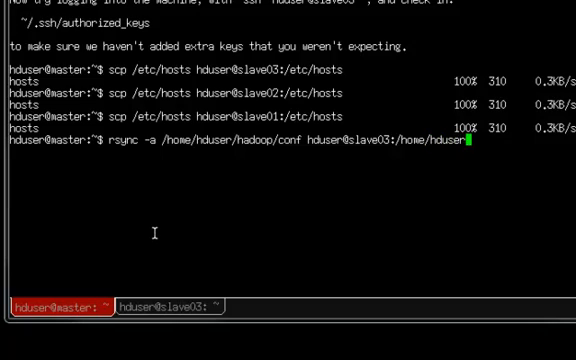
text(/hadoop)
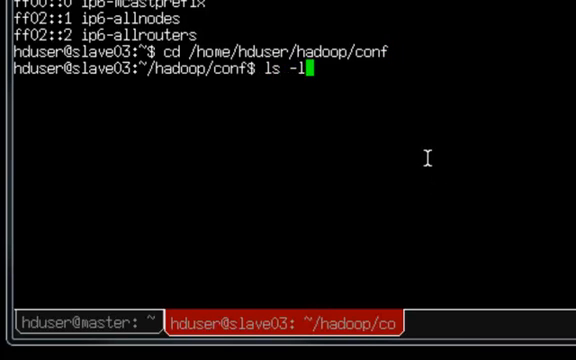
On slave03, list ~/hadoop/conf and cat the synced config files.
key(Return)
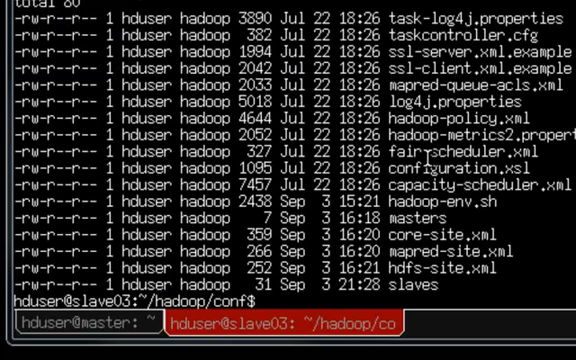
text(cat)
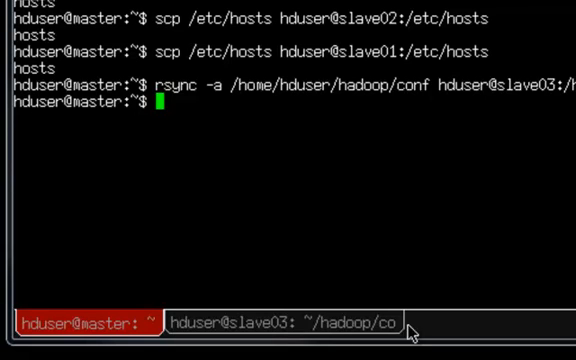
On master, print ~/tmp/dfs/name/current/VERSION to read the namespaceID.
click(290, 321)
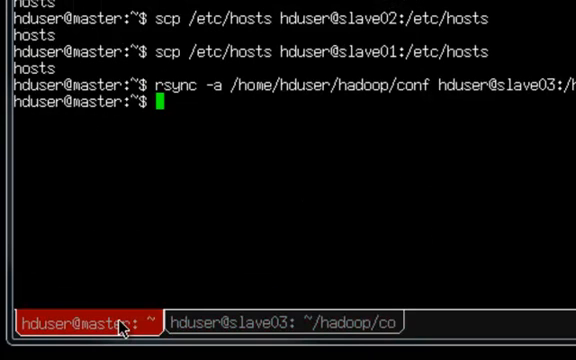
mouse_move(200, 207)
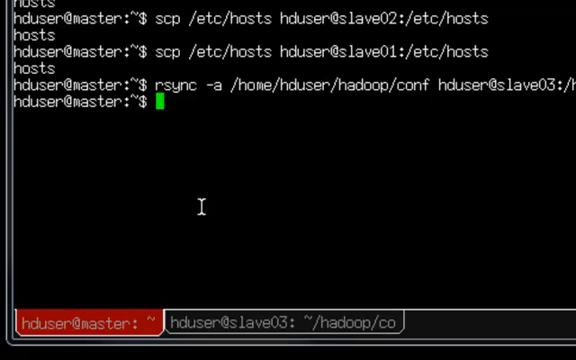
mouse_move(205, 215)
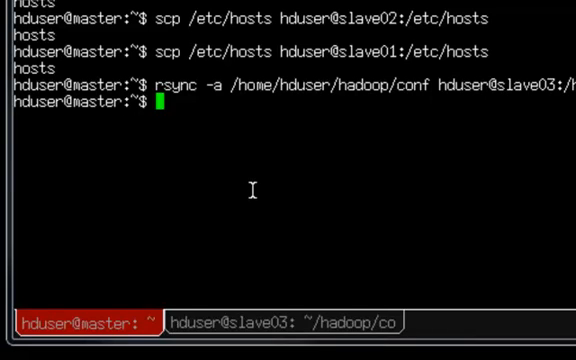
text(cat)
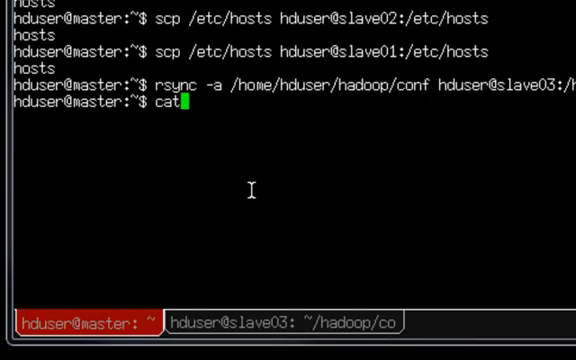
text(~/t)
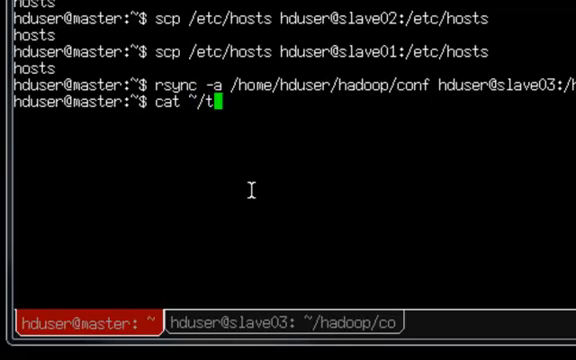
text(mp/)
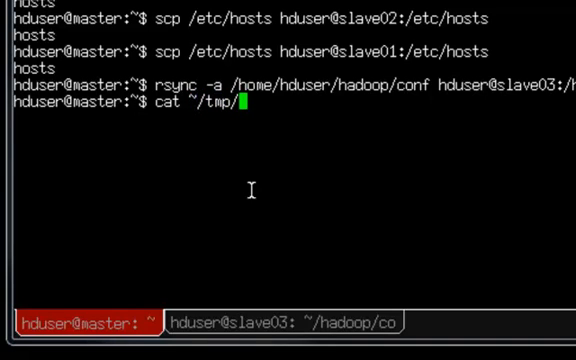
text(dfs/name)
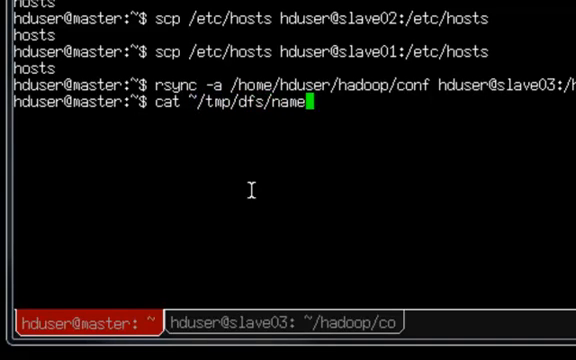
text(/)
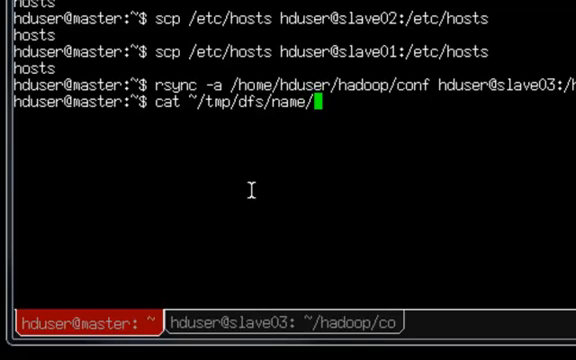
text(current/)
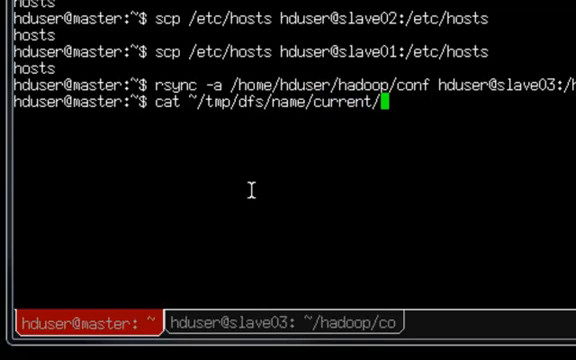
text(VERSION)
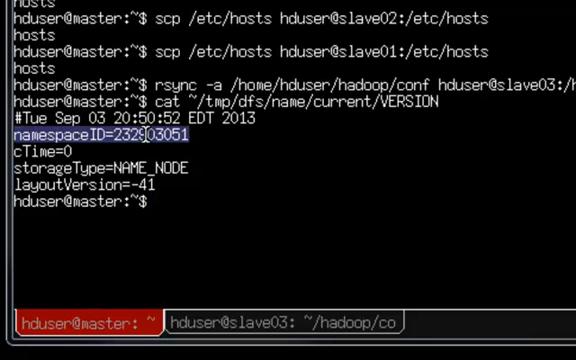
click(278, 321)
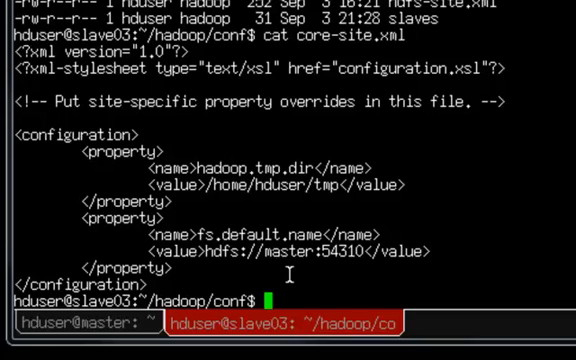
On slave03, update ~/tmp/dfs/data/current/VERSION in vi.
text(vi)
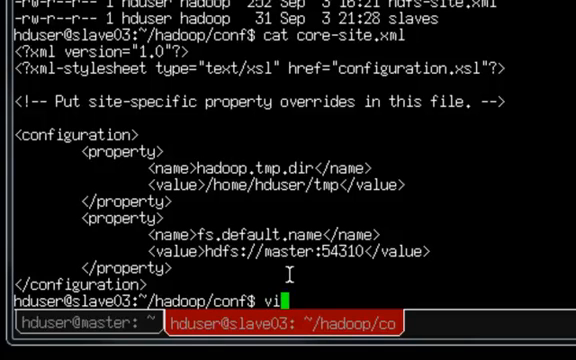
text(~)
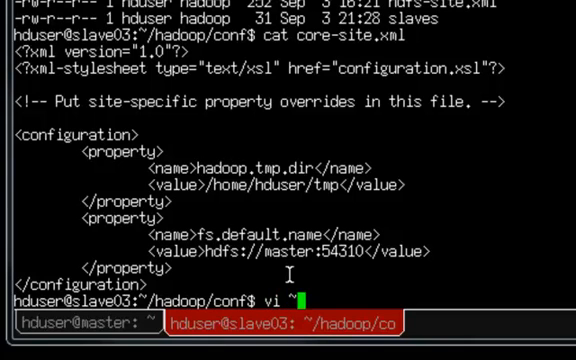
text(/)
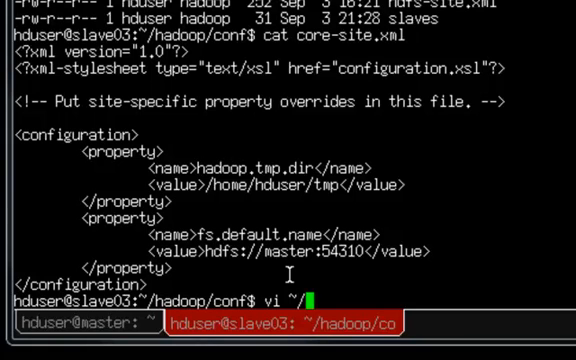
text(tmp/)
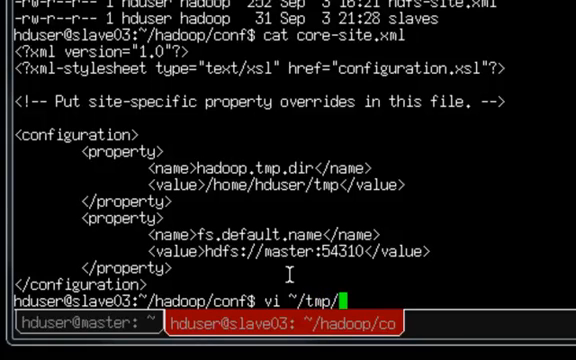
text(dfs/data)
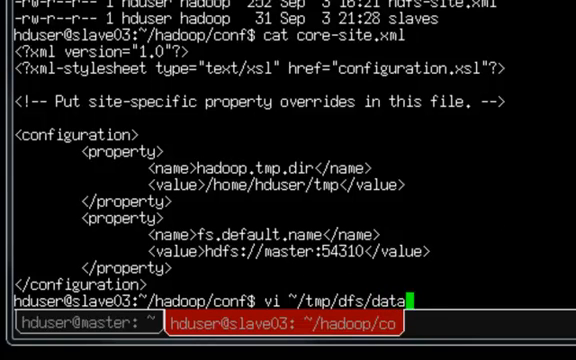
text(/current)
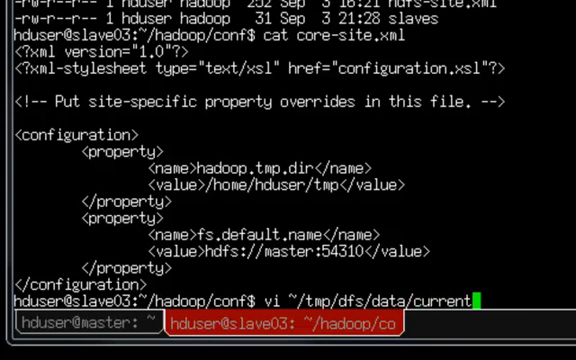
text(VERSION)
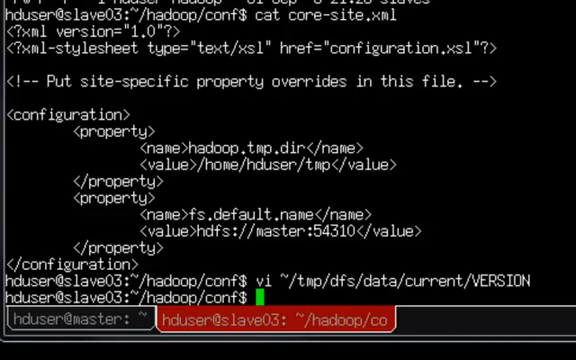
From ../bin, start the DataNode with hadoop-daemon.sh start datanode.
text(cd ../bin)
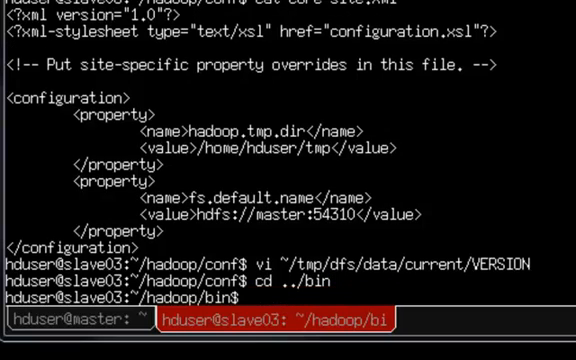
text(h)
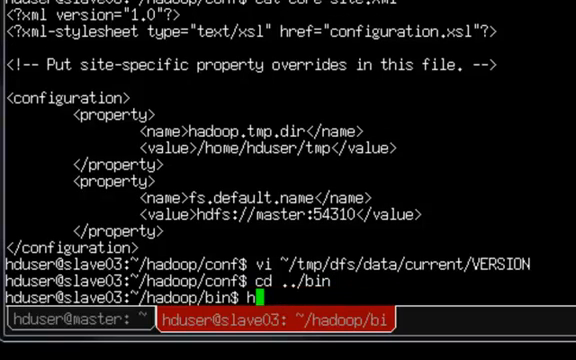
text(adoop-da)
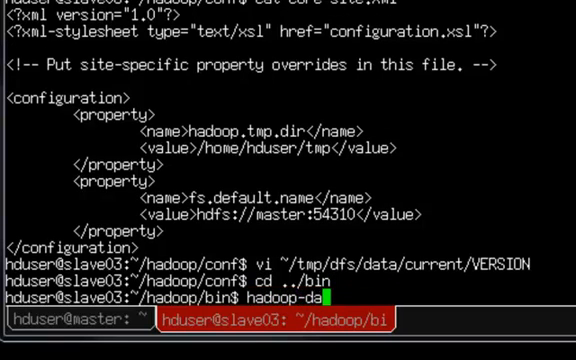
text(emon.)
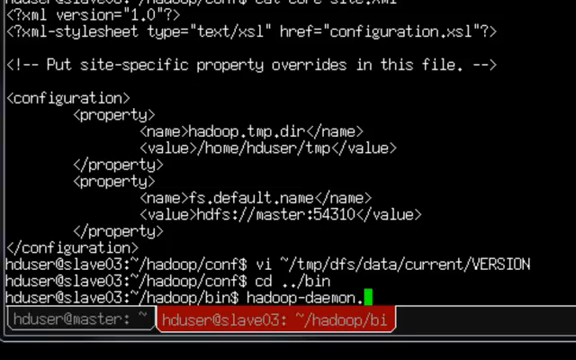
text(sh start)
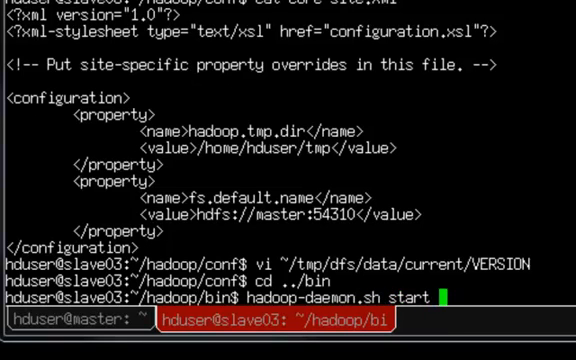
text(datanode)
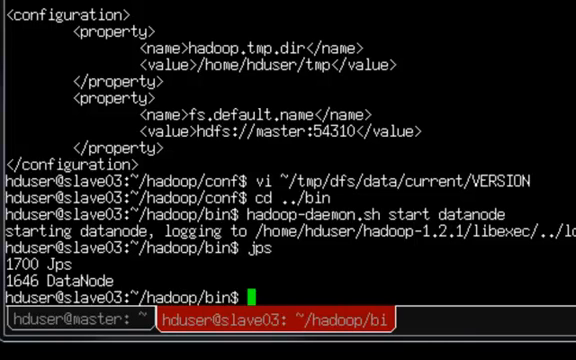
Start the TaskTracker daemon and confirm both daemons with jps.
text(hadoop-da)
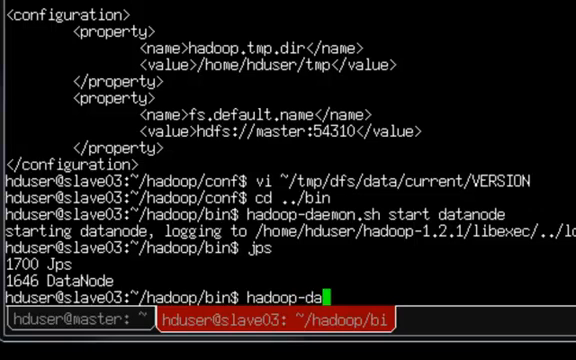
text(emon.s)
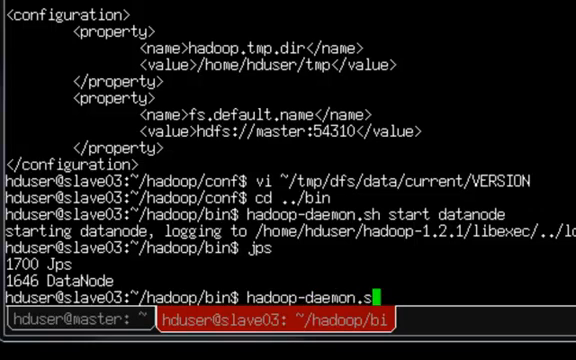
text(start tasktracker)
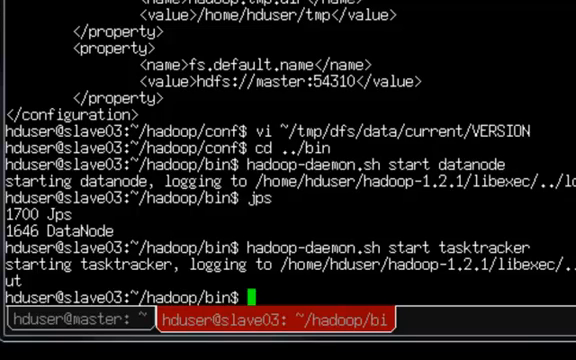
text(jps)
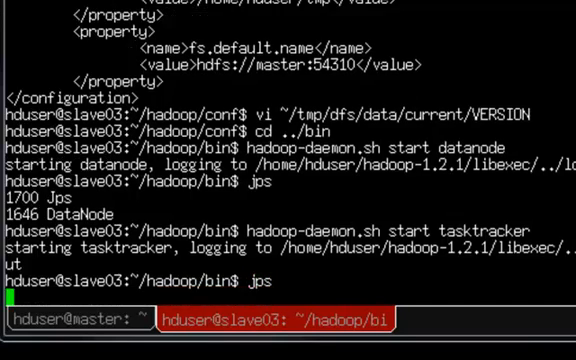
key(Return)
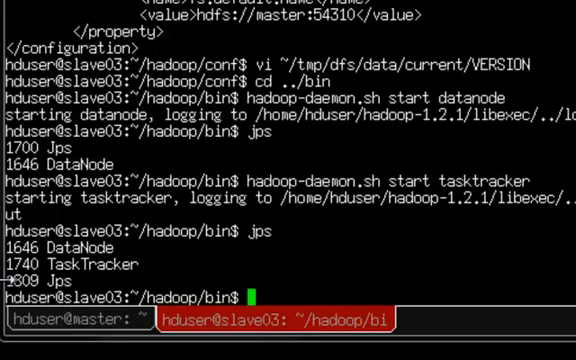
On master, run hadoop mradmin -refreshNodes and dfsadmin -refreshNodes, then type firefox.
click(70, 318)
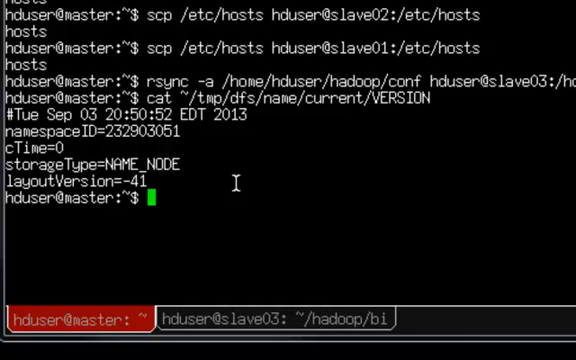
text(hadoop)
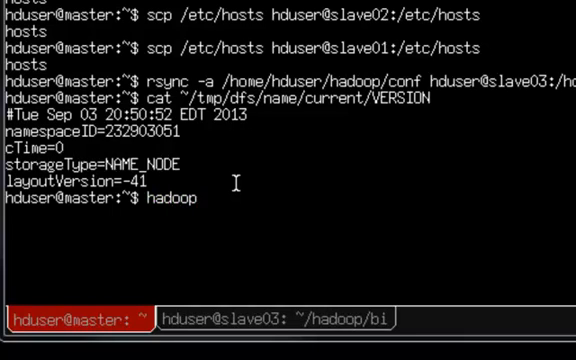
text(mr)
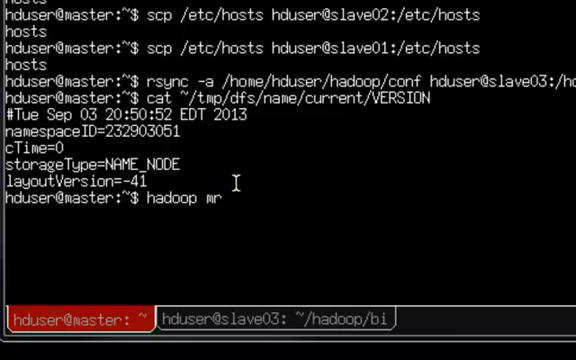
text(admin)
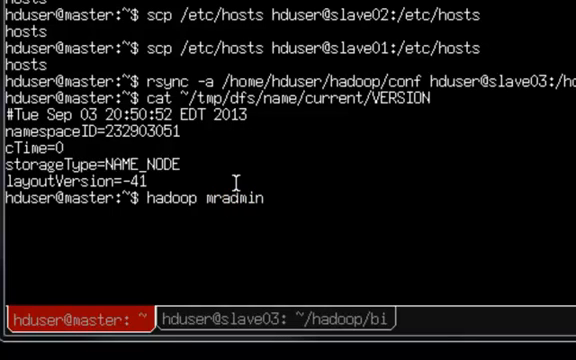
text(-ref)
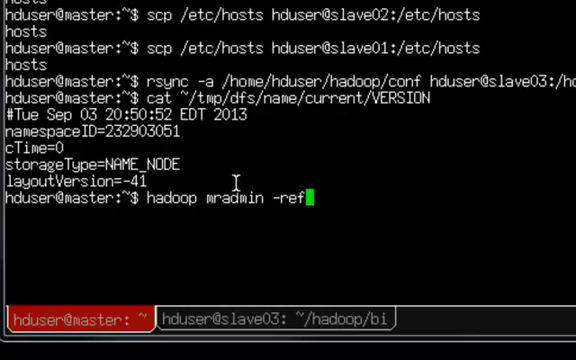
text(reshNodes)
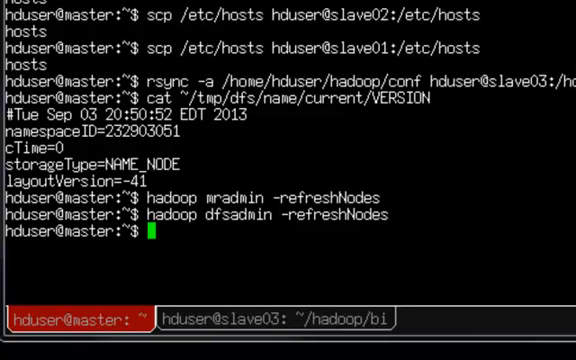
text(fin)
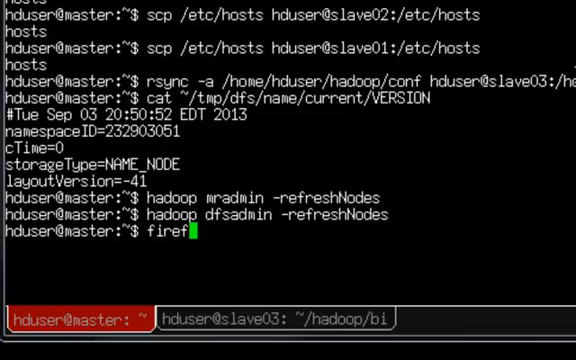
text(ox)
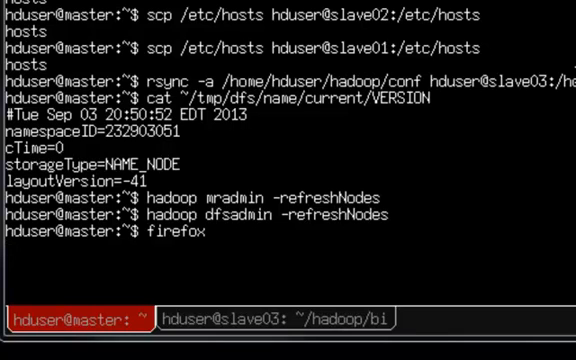
key(Return)
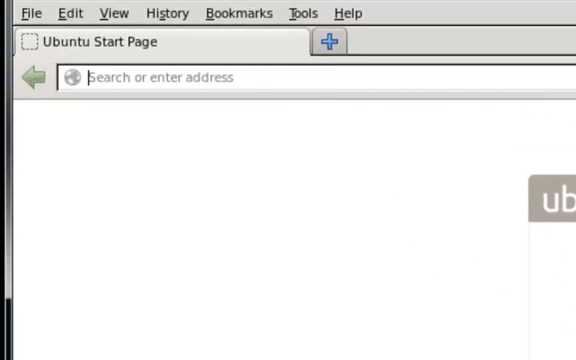
text(htt)
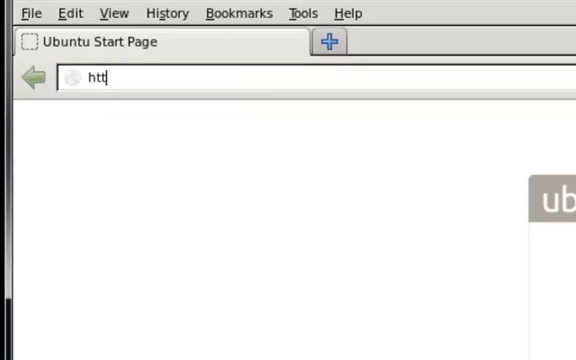
text(p)
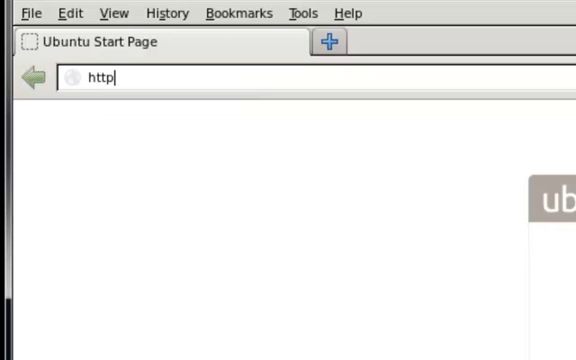
text(:)
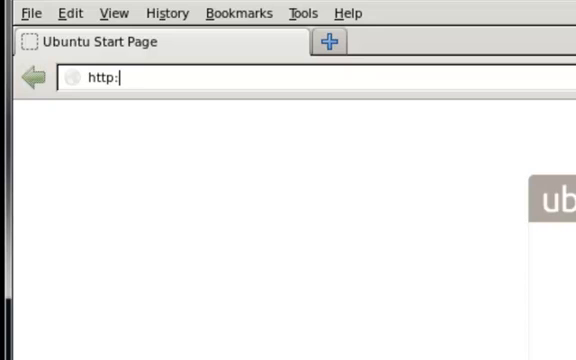
text(master)
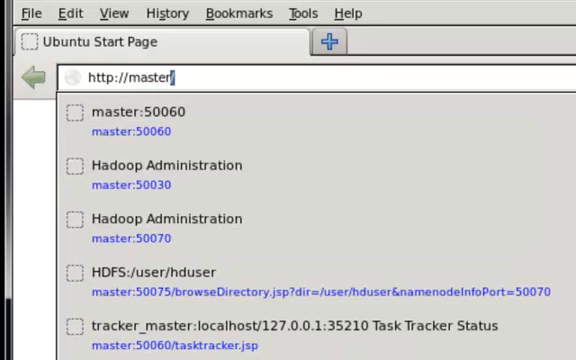
text(:50070/dfshealth.jsp)
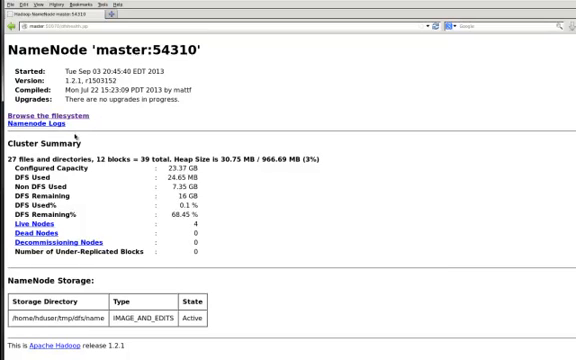
mouse_move(180, 267)
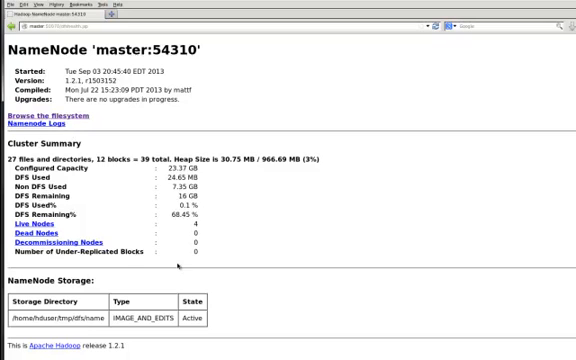
mouse_move(177, 265)
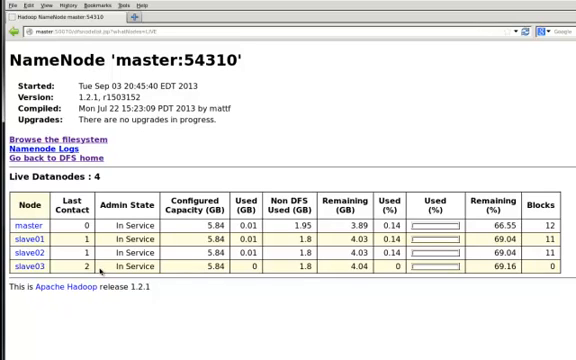
mouse_move(145, 272)
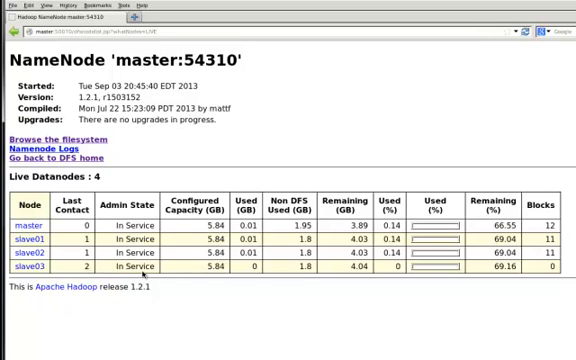
mouse_move(143, 276)
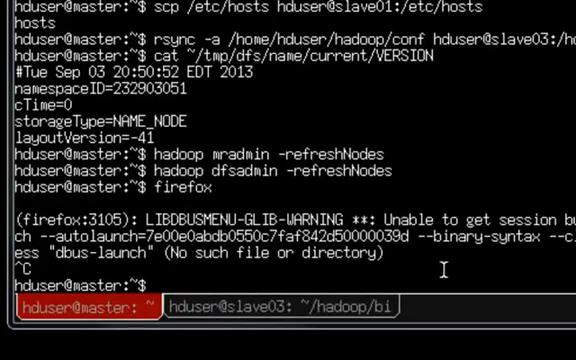
Change into the ~/hadoop/bin directory.
text(cd ~)
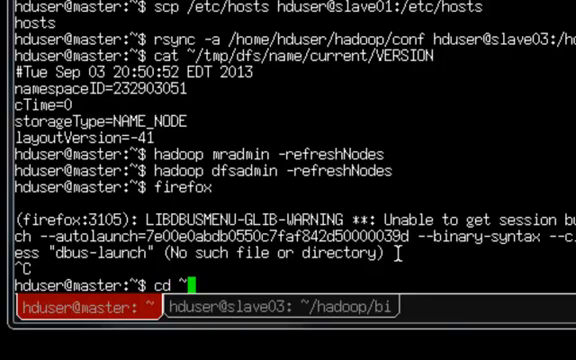
text(/hadoop)
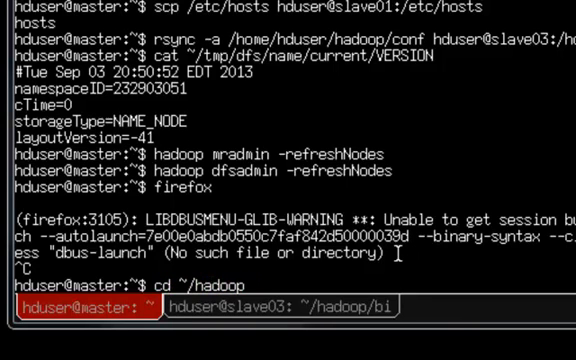
key(Return)
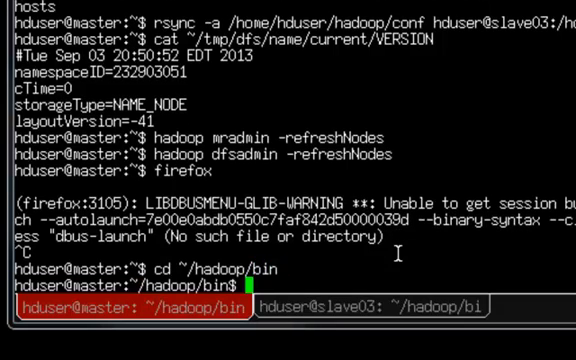
Run start-balancer.sh after correcting the typo, then relaunch Firefox.
text(start)
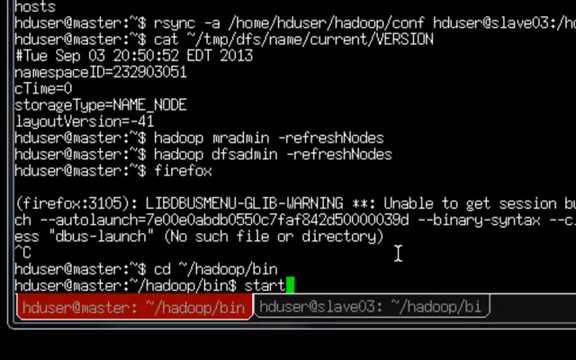
text(.balanc)
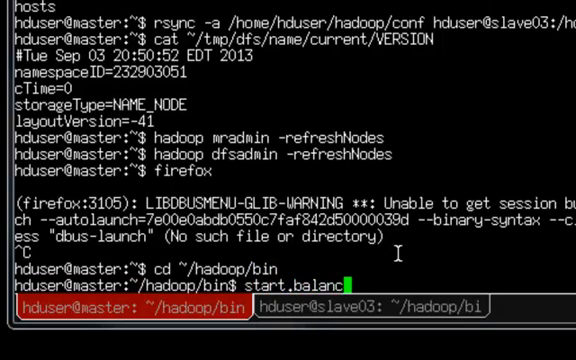
text(er.sh)
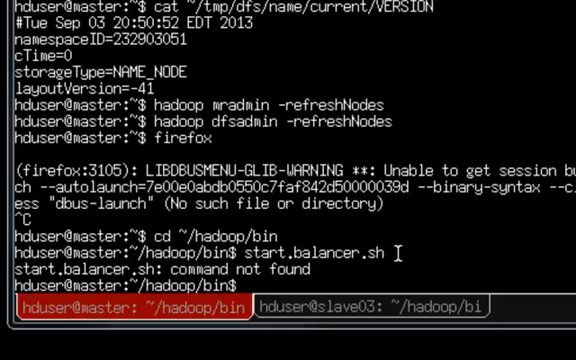
text(start.balancer.sh)
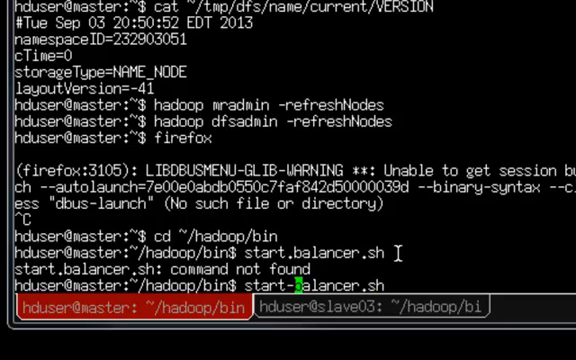
key(Return)
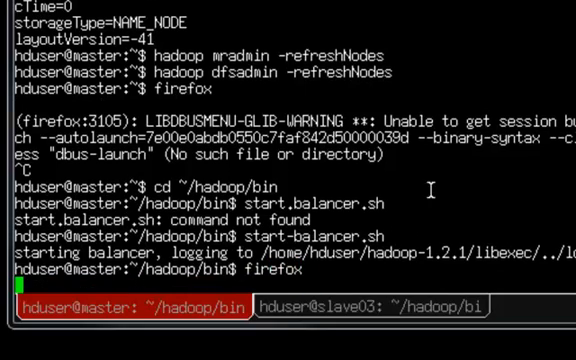
key(Return)
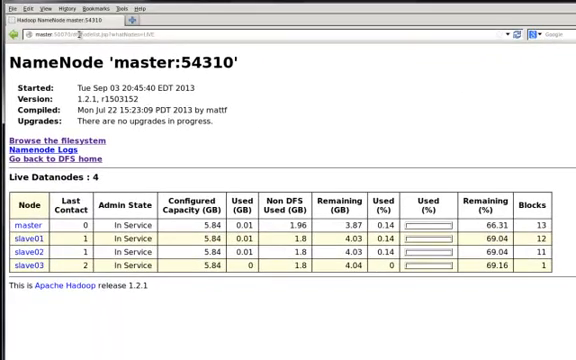
mouse_move(546, 280)
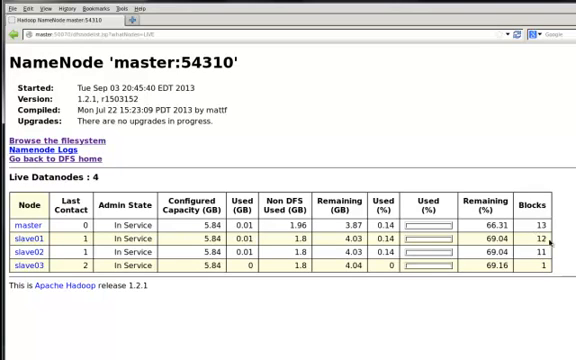
mouse_move(548, 244)
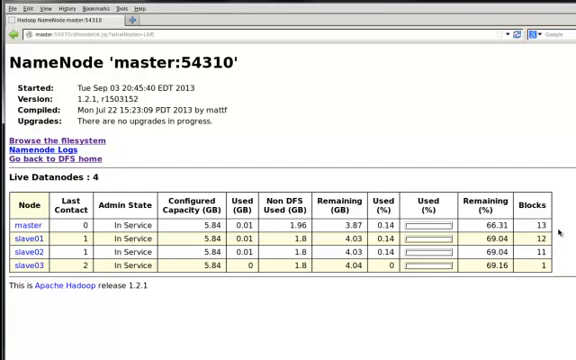
mouse_move(389, 157)
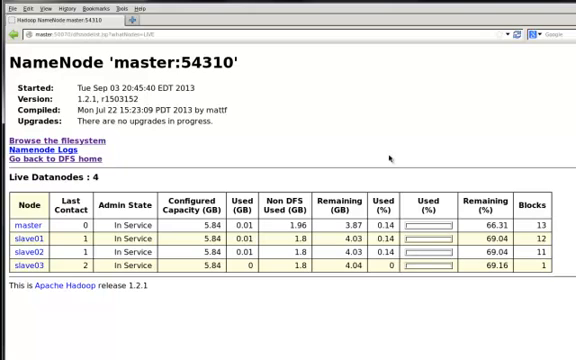